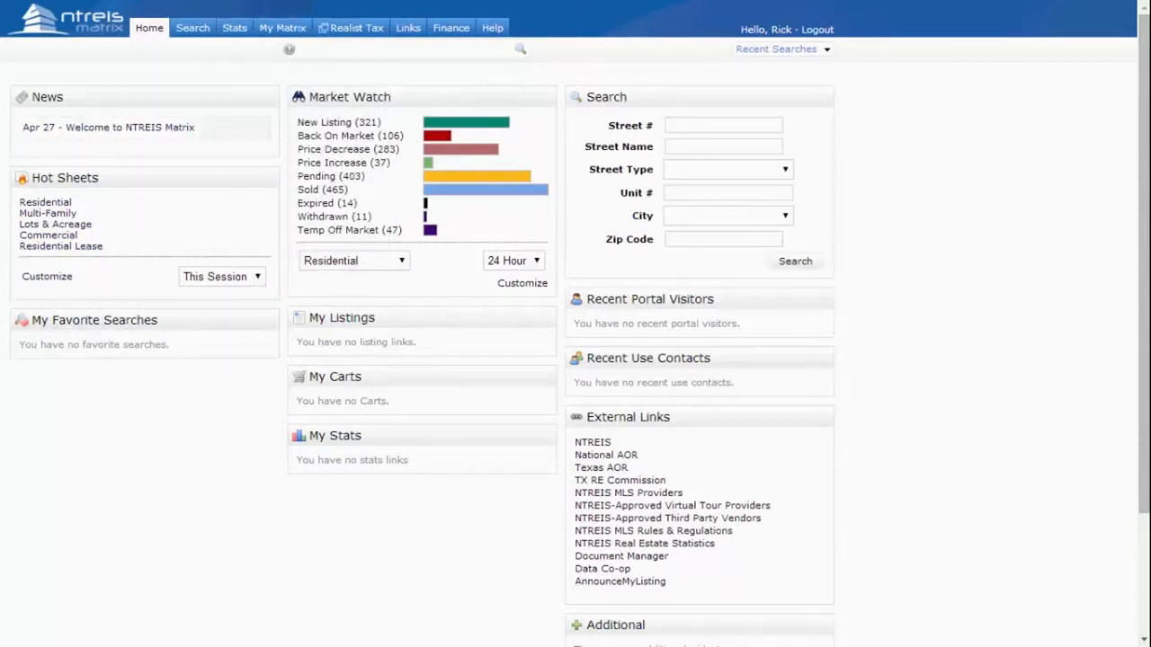
- Reach the personal Settings page from the My Matrix menu
{"action": "left_click", "coordinate": [282, 29]}
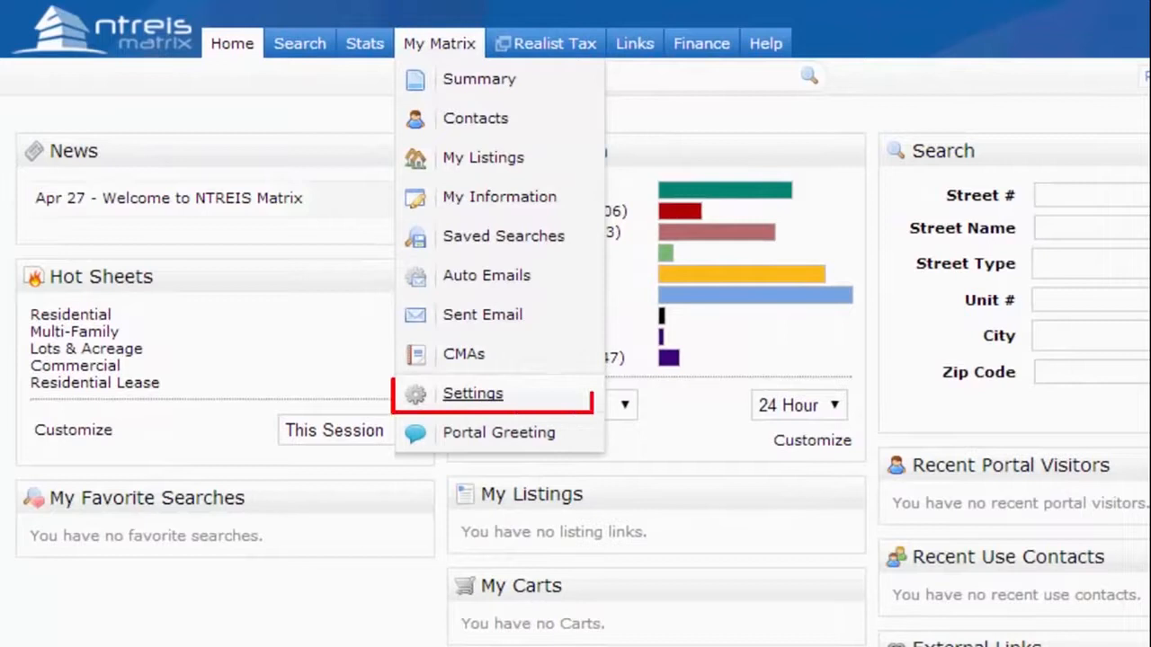
{"action": "left_click", "coordinate": [472, 392]}
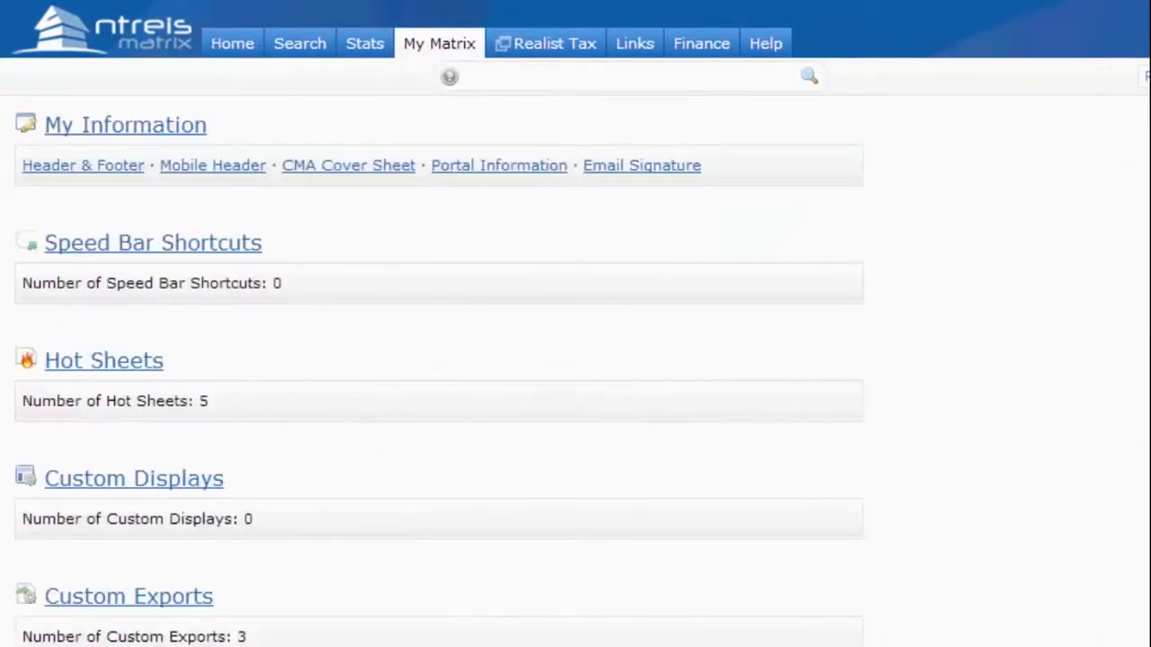
{"action": "left_click", "coordinate": [439, 43]}
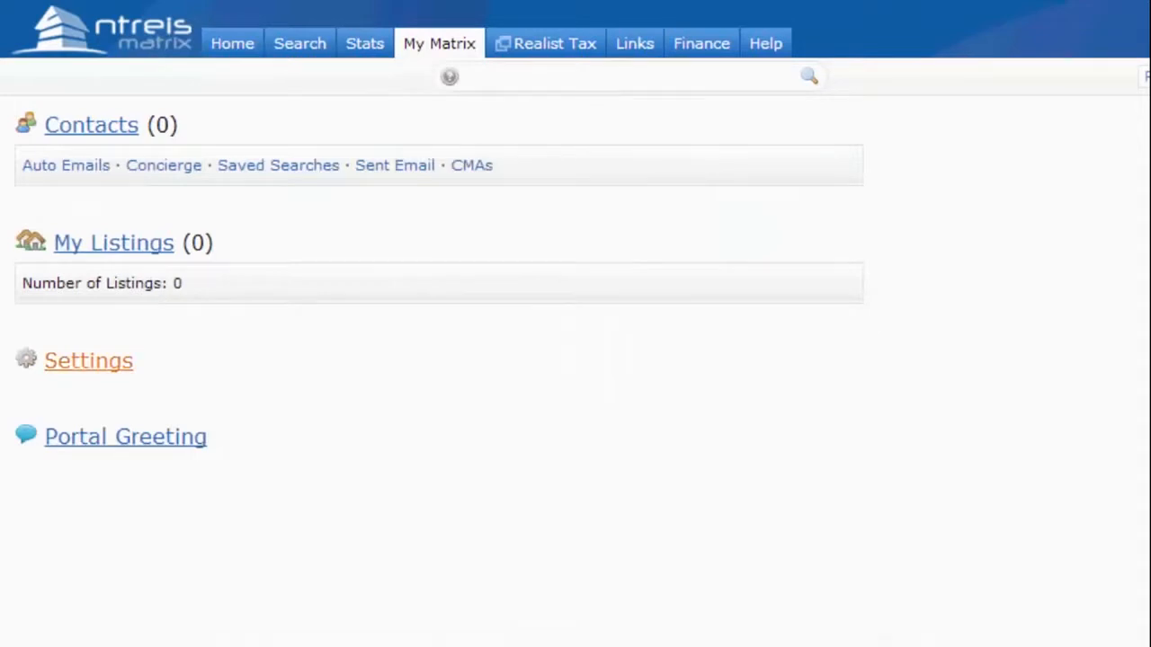
{"action": "left_click", "coordinate": [88, 360]}
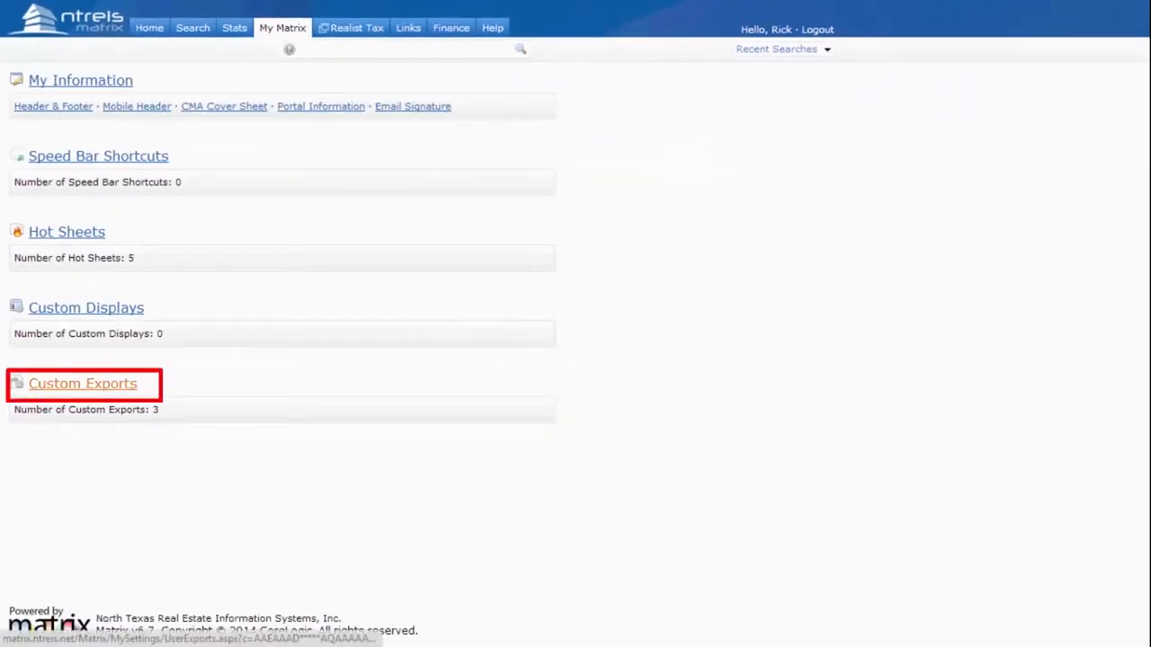
- Go to the Manage Custom Exports page from Settings
{"action": "left_click", "coordinate": [83, 383]}
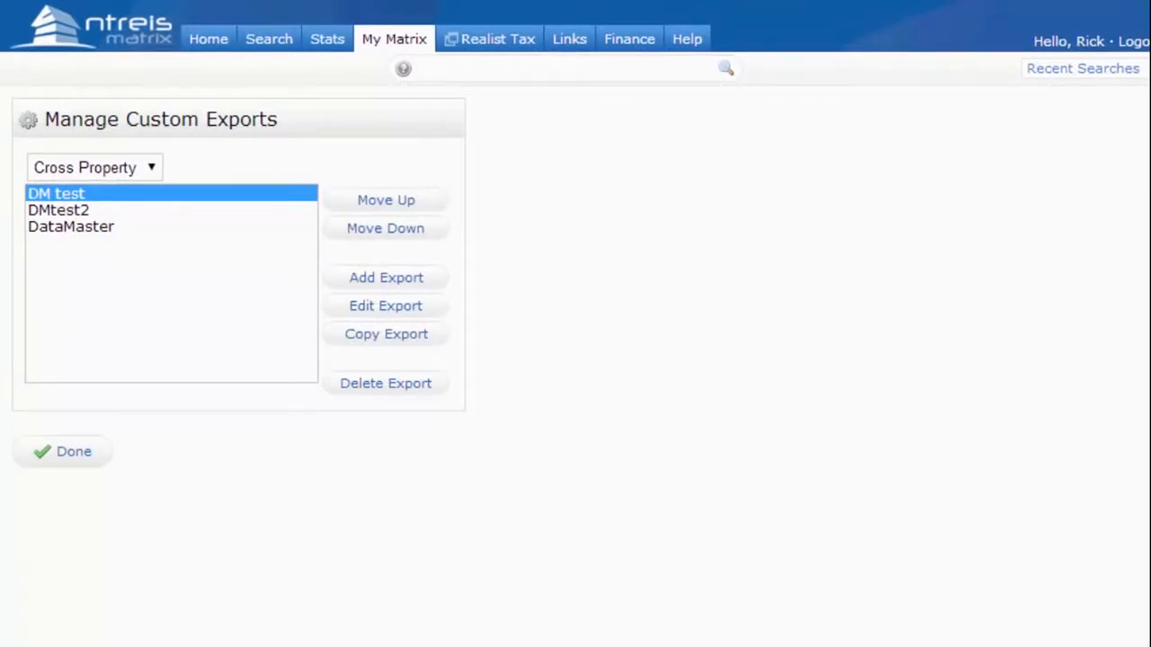
{"action": "mouse_move", "coordinate": [385, 277]}
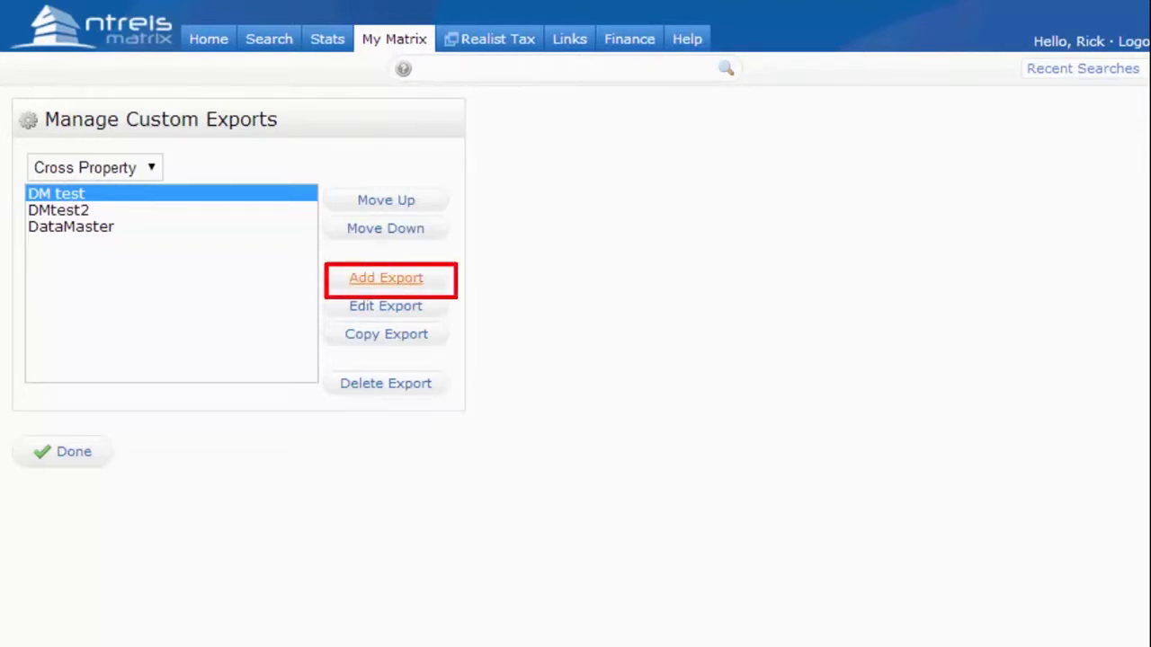
- Start a new export named DataMaster, filter fields by 'mls' and add MLS Number
{"action": "left_click", "coordinate": [385, 277]}
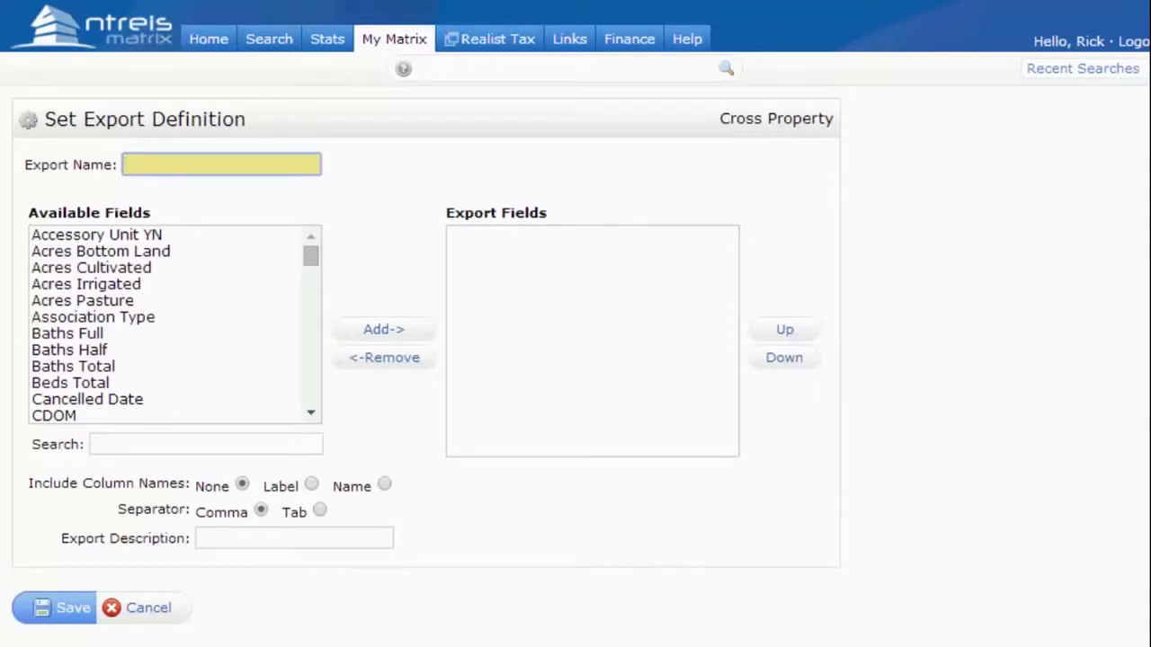
{"action": "type", "text": "DataMaster"}
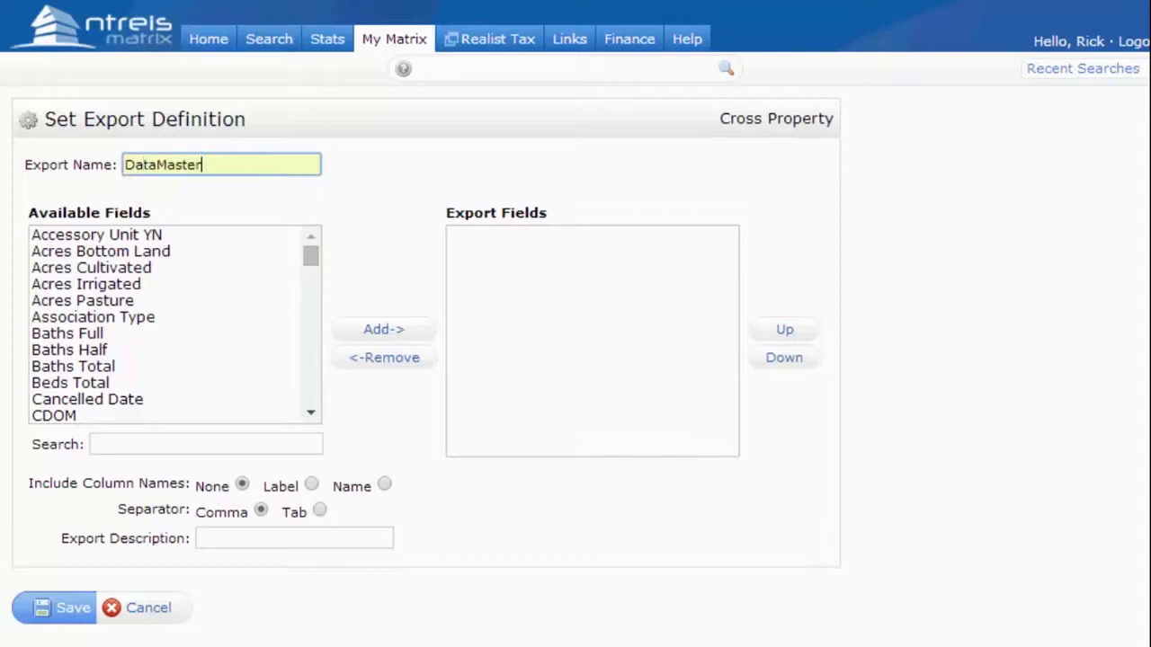
{"action": "left_click", "coordinate": [205, 442]}
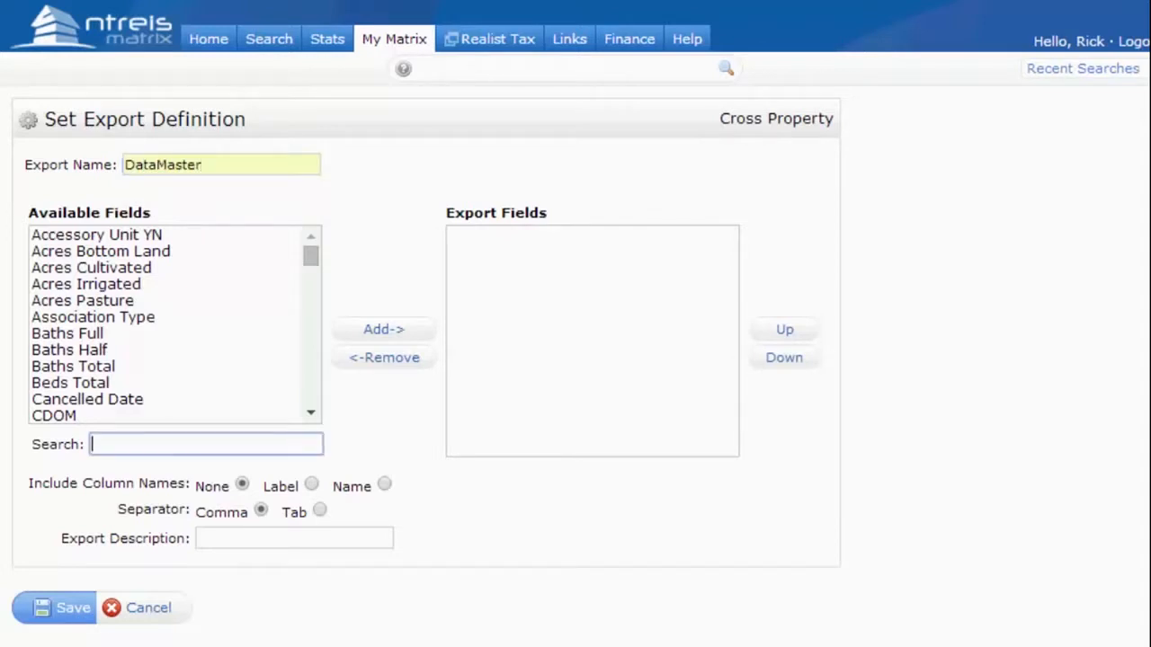
{"action": "type", "text": "mls"}
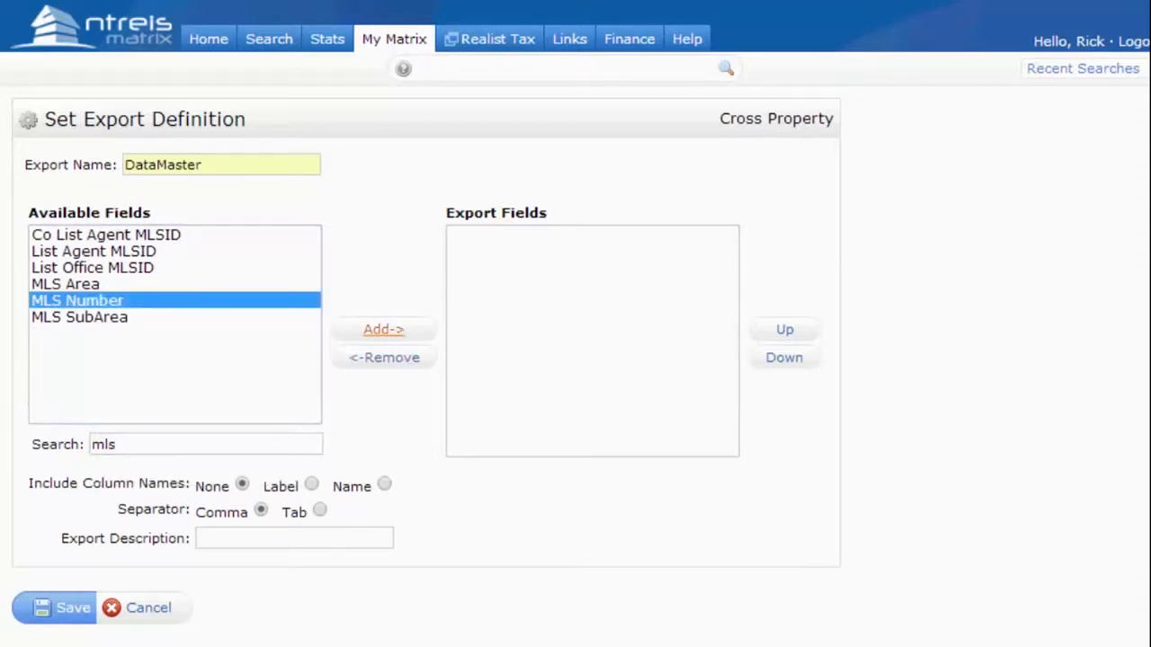
{"action": "left_click", "coordinate": [383, 330]}
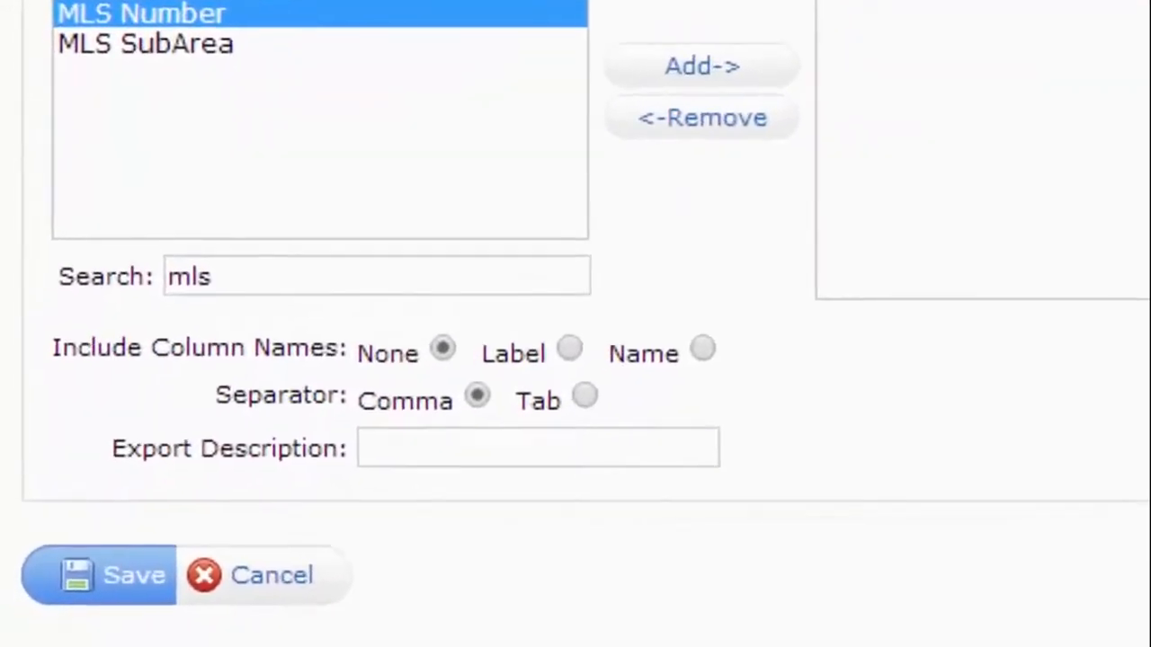
- Use Label column names and describe the export as 'DataMaster'
{"action": "left_click", "coordinate": [568, 347]}
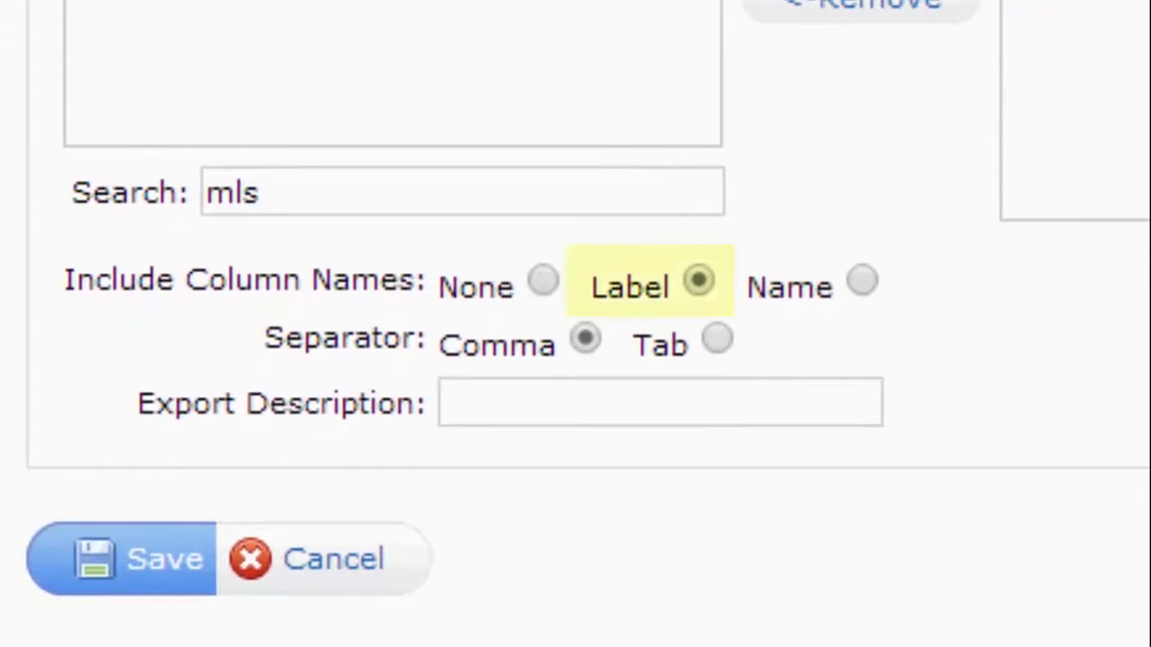
{"action": "left_click", "coordinate": [658, 403]}
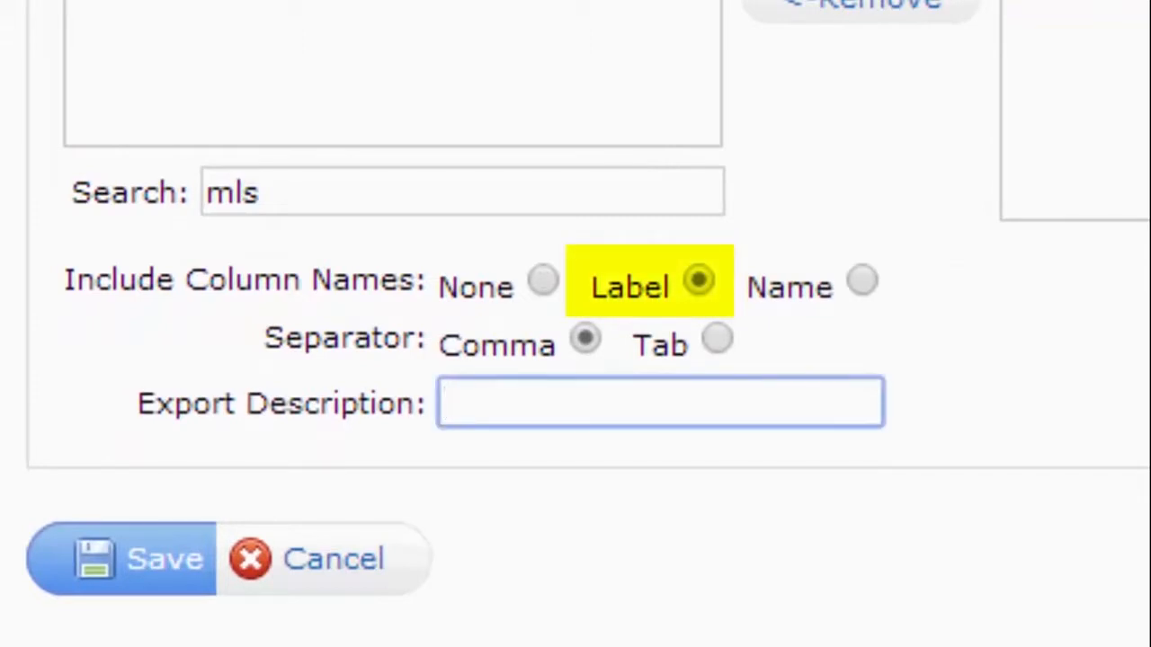
{"action": "type", "text": "Data"}
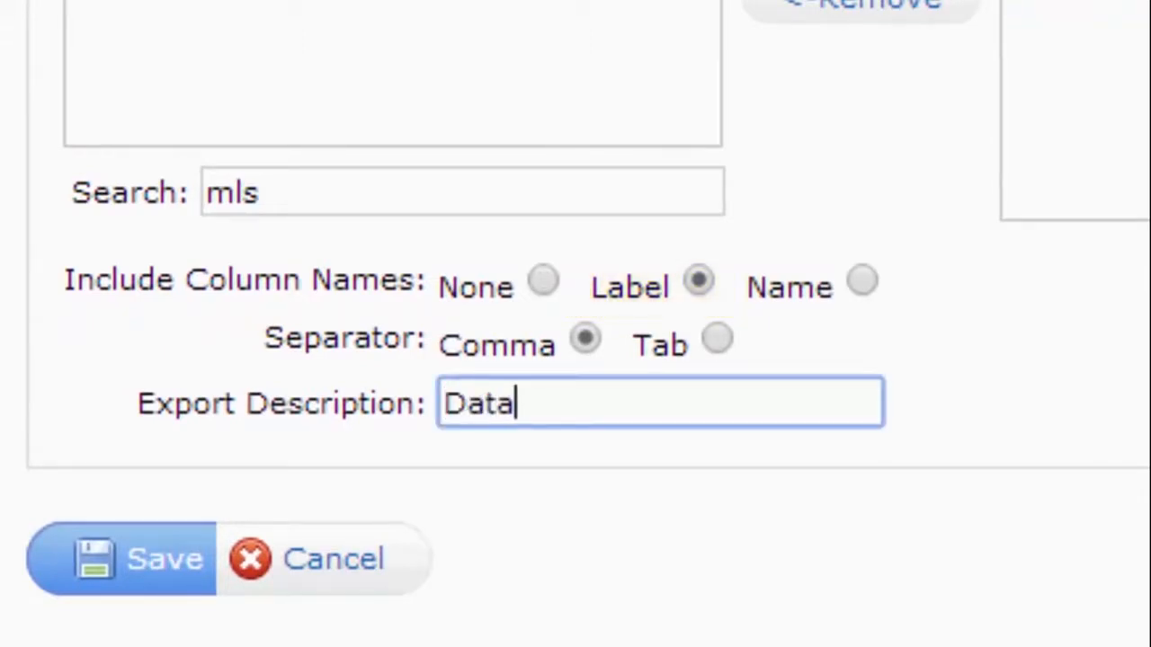
{"action": "type", "text": "Master"}
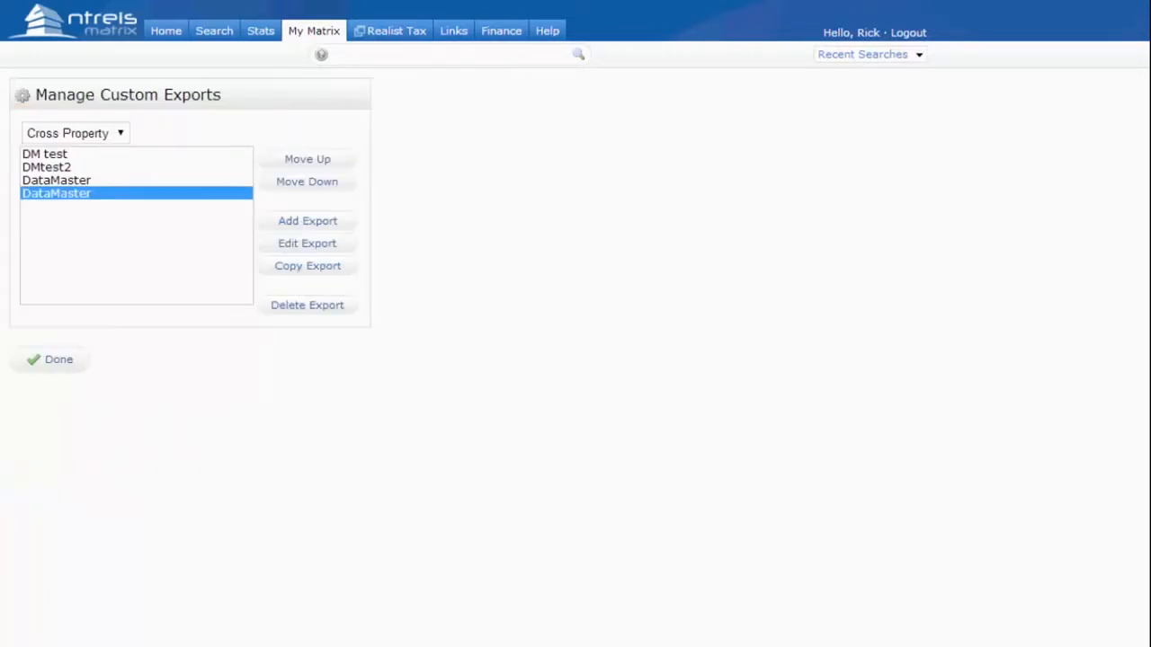
- Finish managing exports and start a Residential Quick search
{"action": "left_click", "coordinate": [57, 360]}
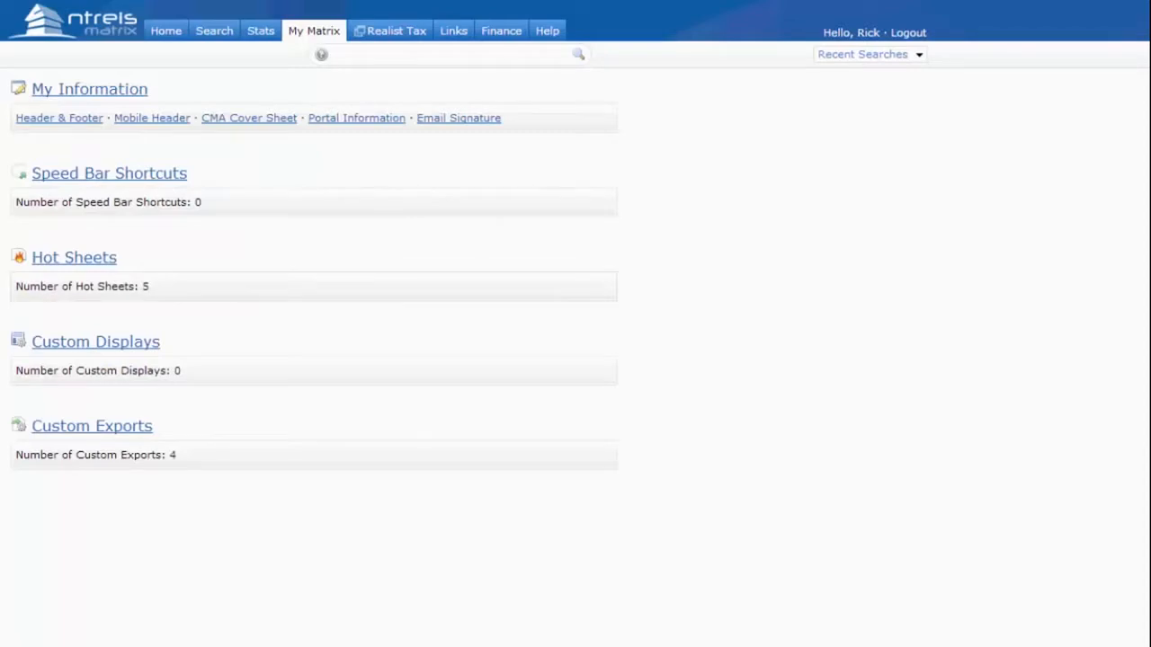
{"action": "left_click", "coordinate": [214, 31]}
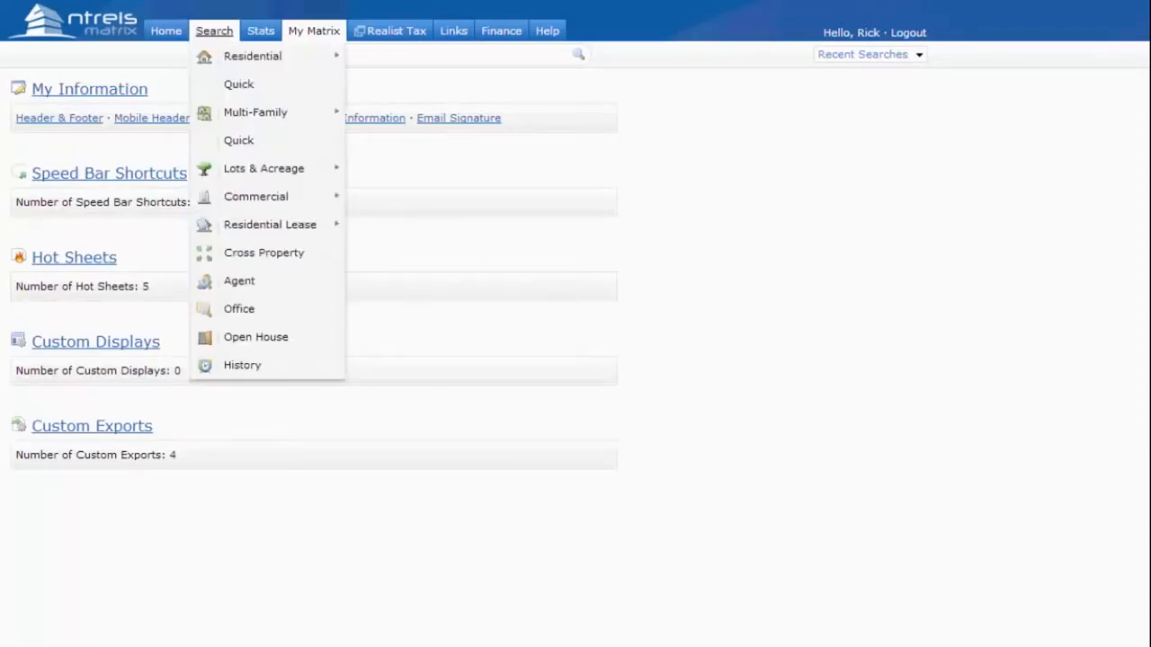
{"action": "mouse_move", "coordinate": [237, 85]}
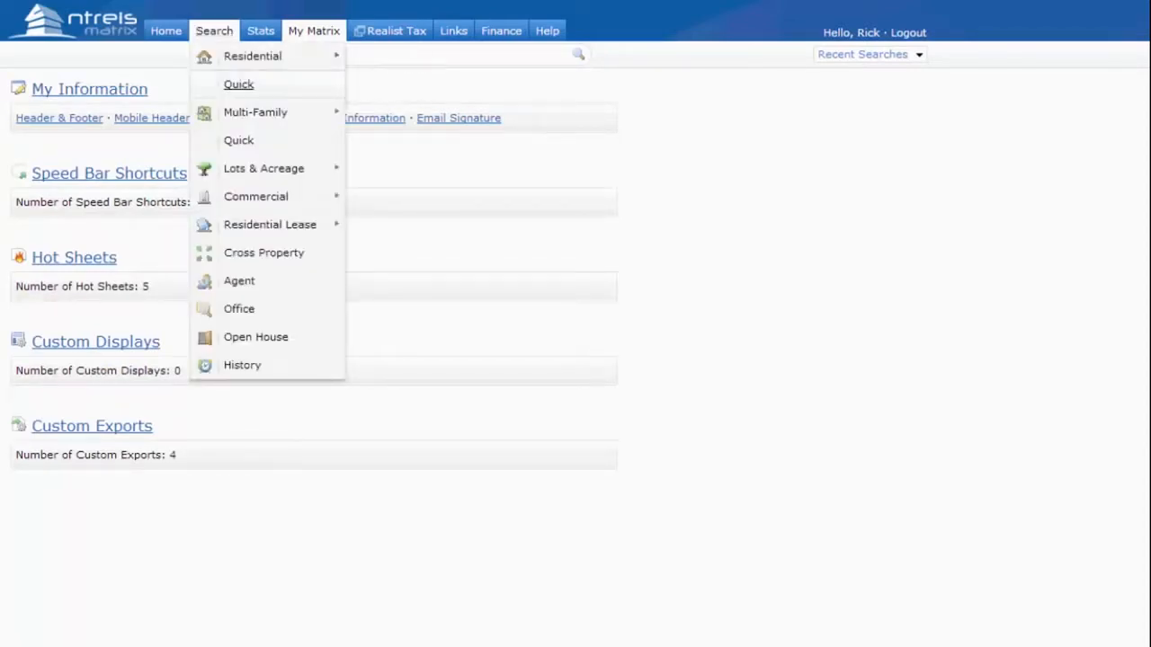
{"action": "left_click", "coordinate": [237, 84]}
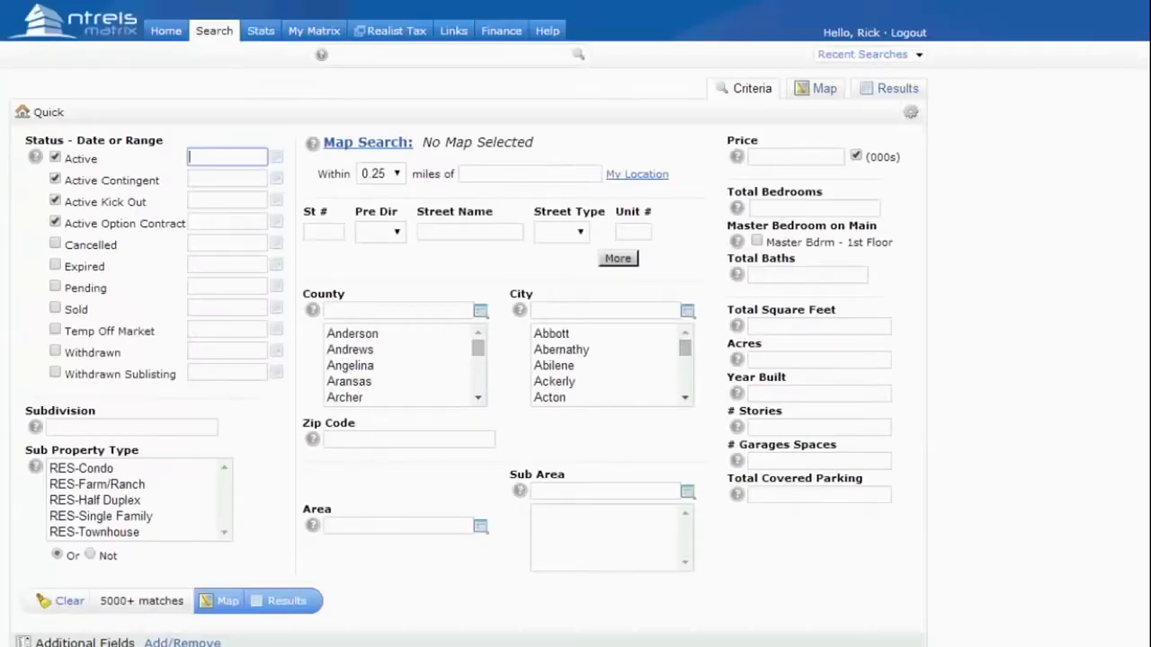
- Search at price 800, export two checked listings and view the file format choices
{"action": "type", "text": "800"}
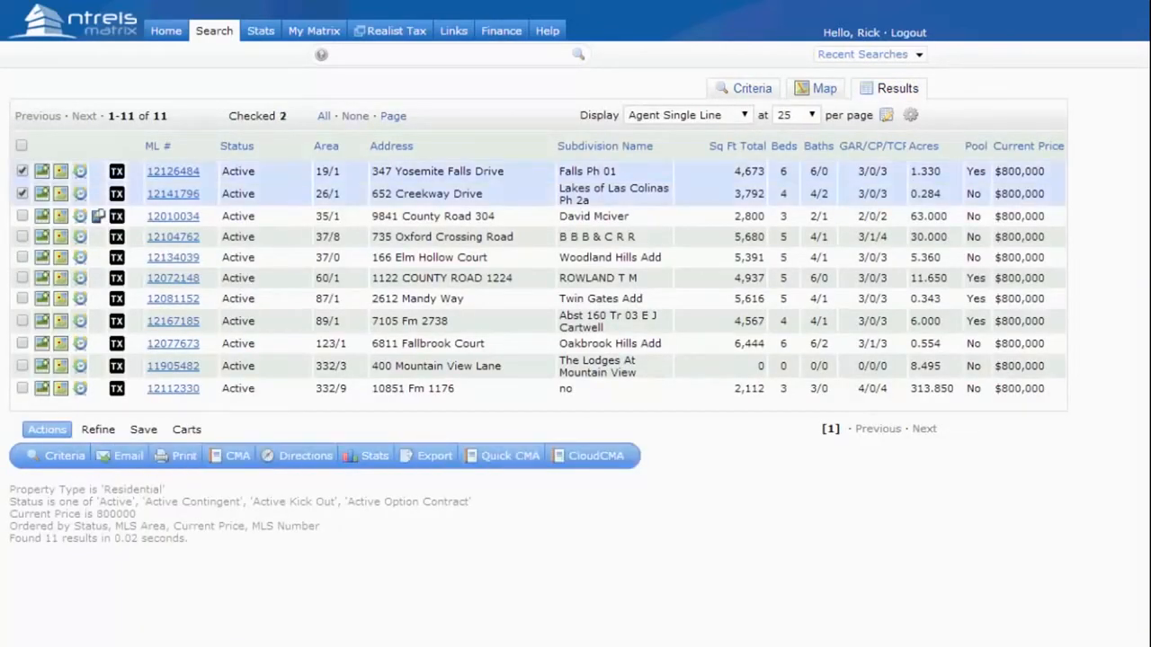
{"action": "left_click", "coordinate": [435, 455]}
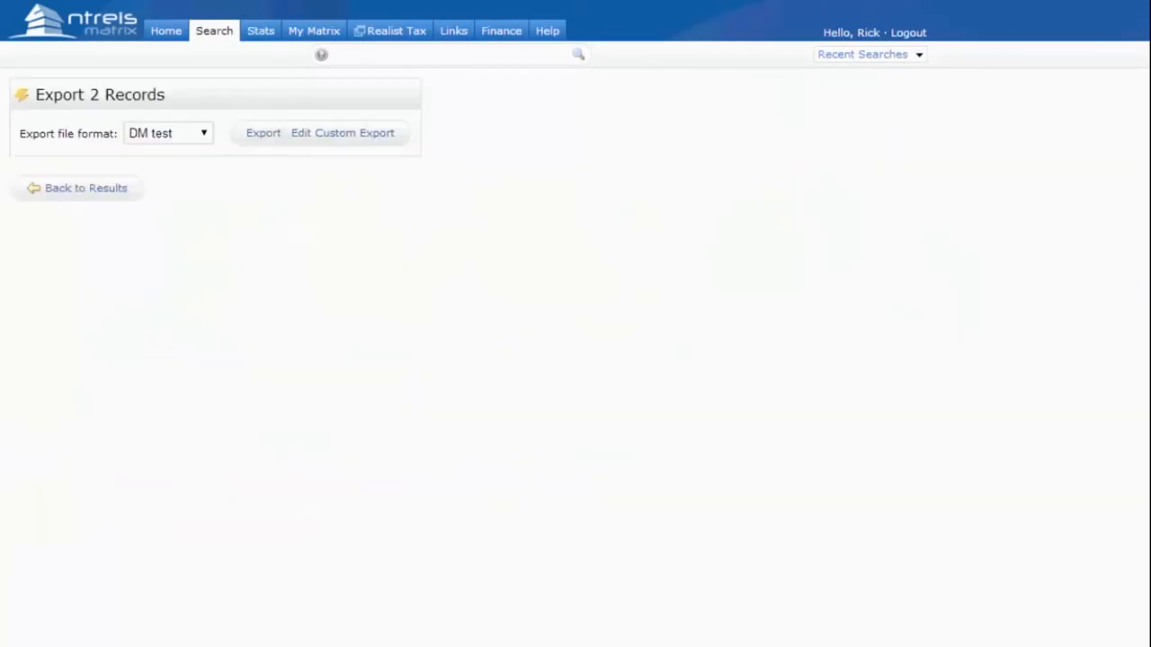
{"action": "left_click", "coordinate": [167, 133]}
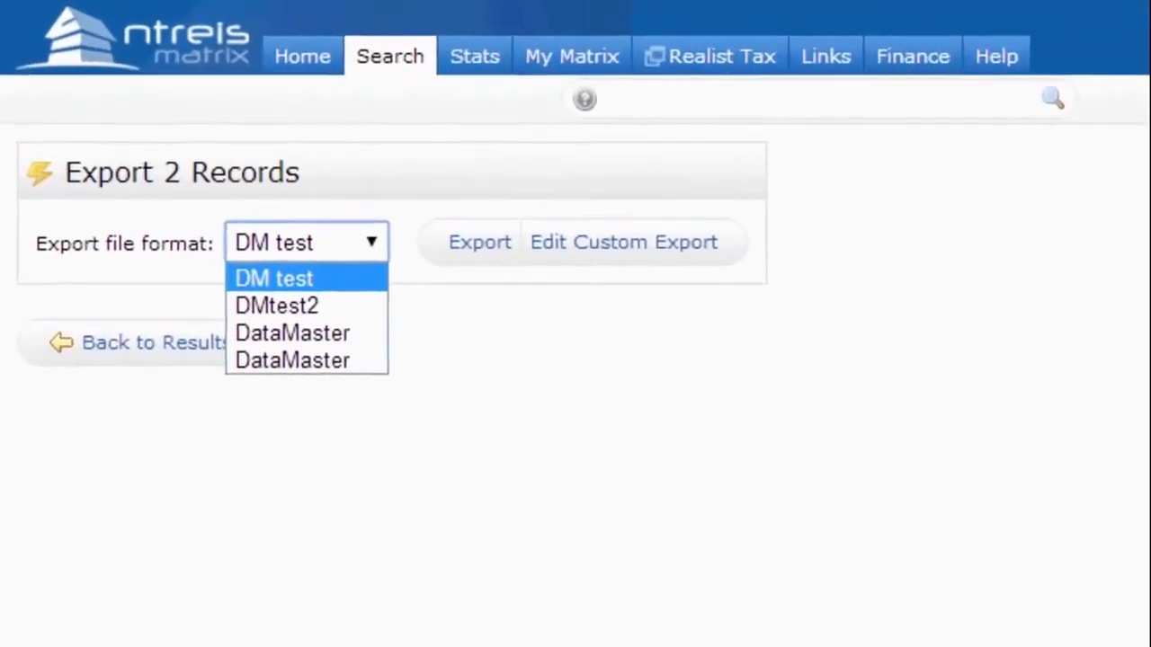